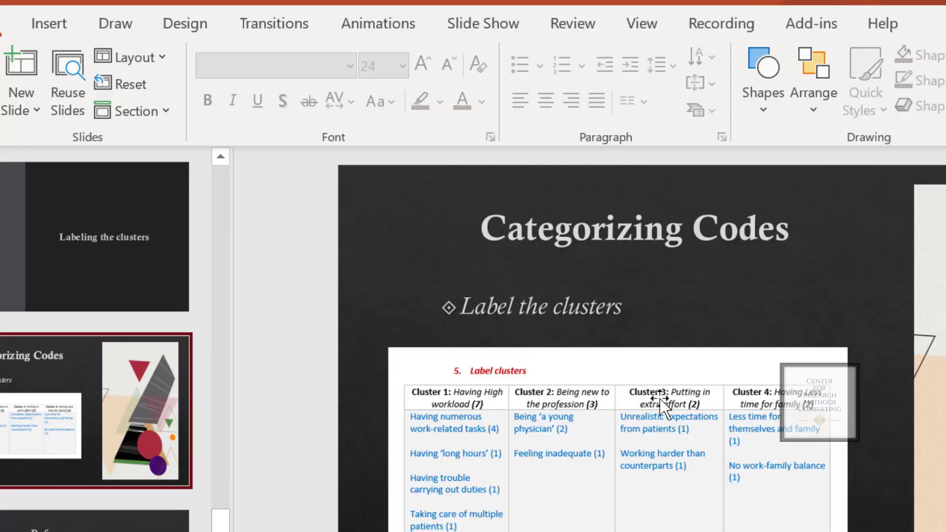
{"action": "mouse_move", "coordinate": [660, 404]}
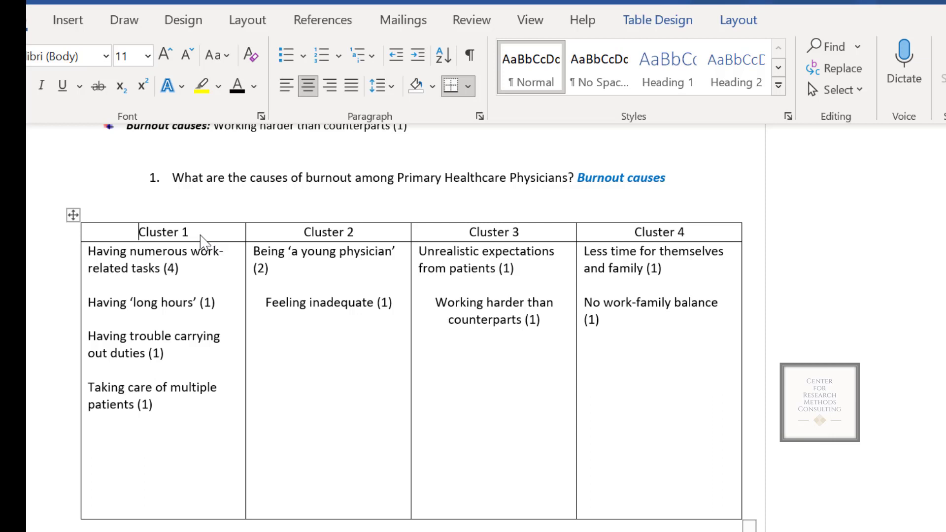
{"action": "mouse_move", "coordinate": [210, 238]}
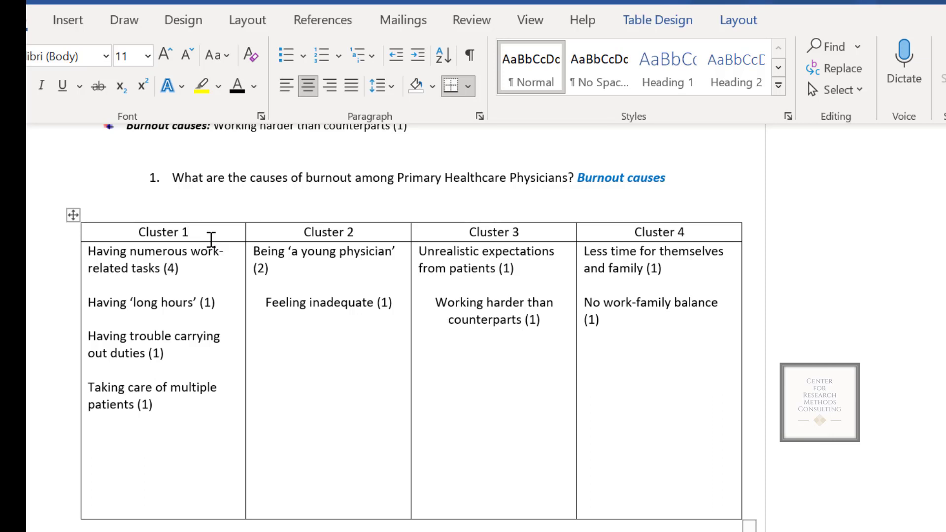
Add a colon after 'Cluster 1' in the first column's header cell
{"action": "type", "text": ":"}
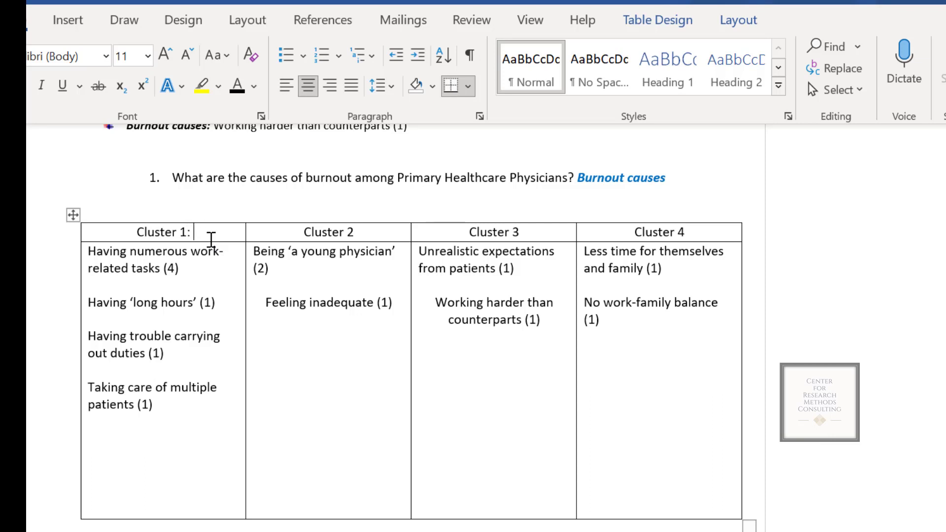
{"action": "mouse_move", "coordinate": [327, 373]}
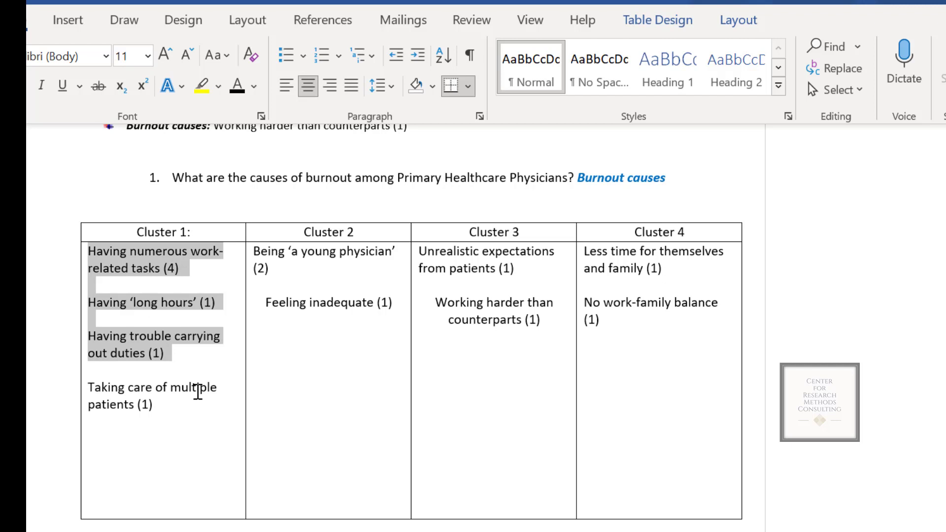
{"action": "double_click", "coordinate": [151, 387]}
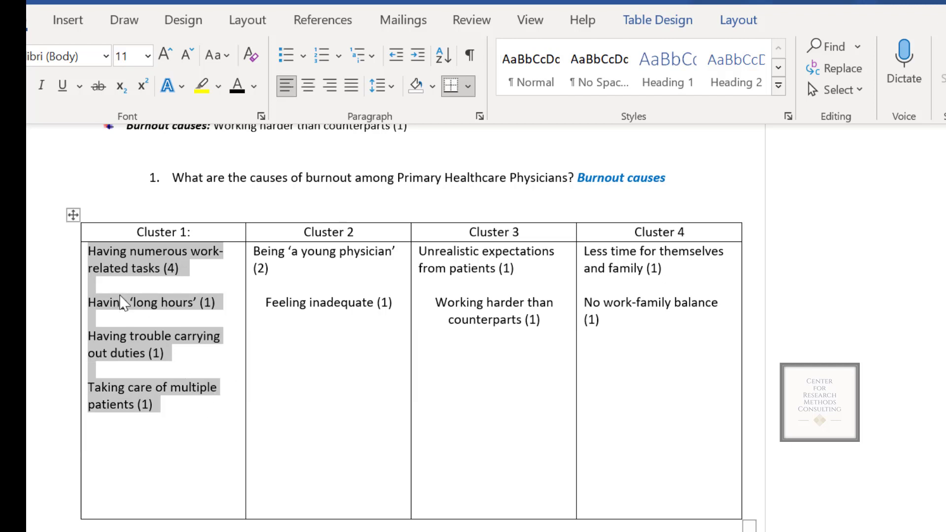
{"action": "left_click", "coordinate": [127, 302]}
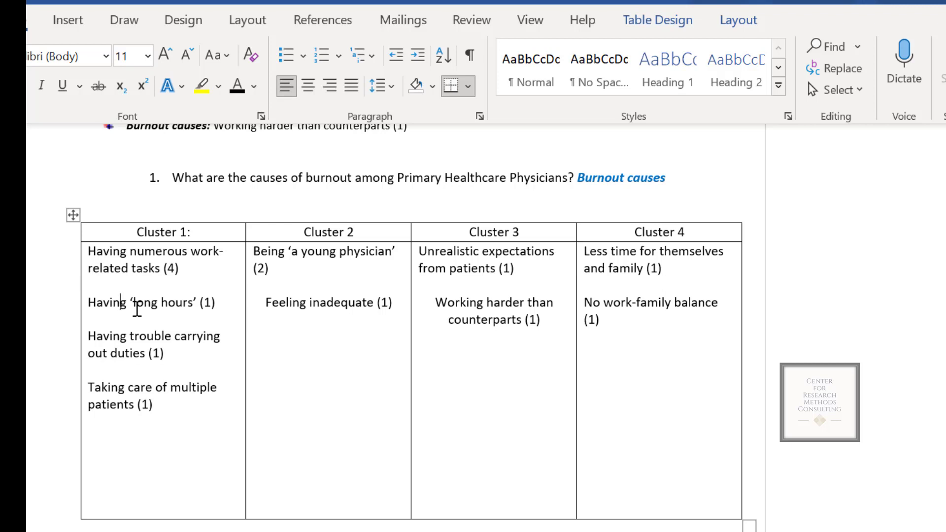
{"action": "mouse_move", "coordinate": [145, 334]}
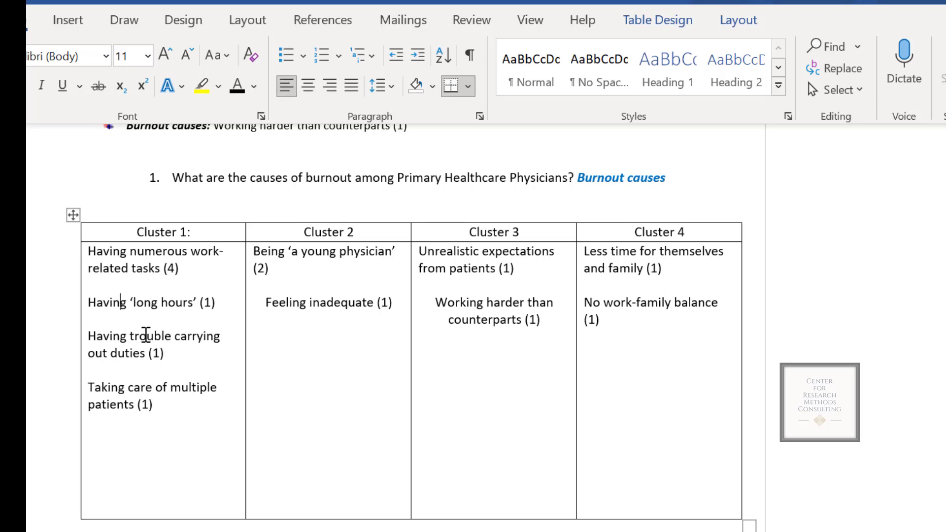
{"action": "mouse_move", "coordinate": [145, 370]}
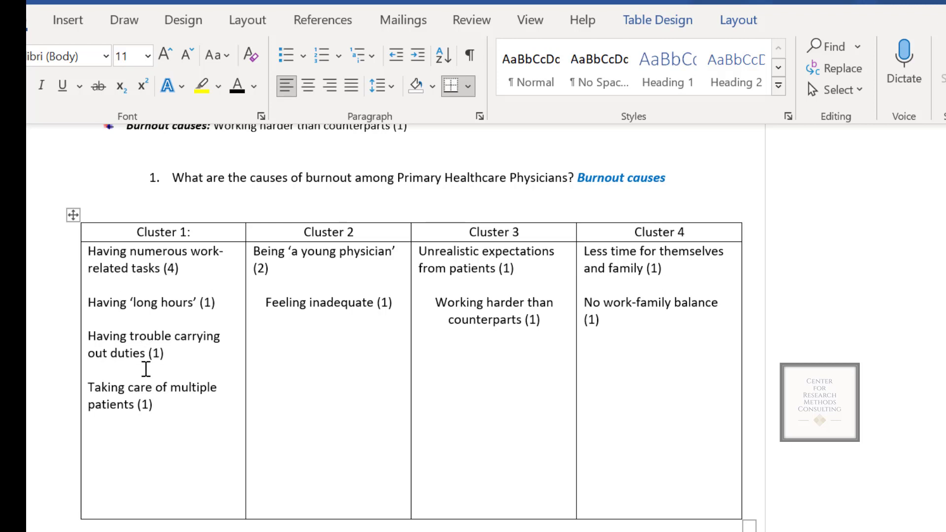
{"action": "mouse_move", "coordinate": [159, 407]}
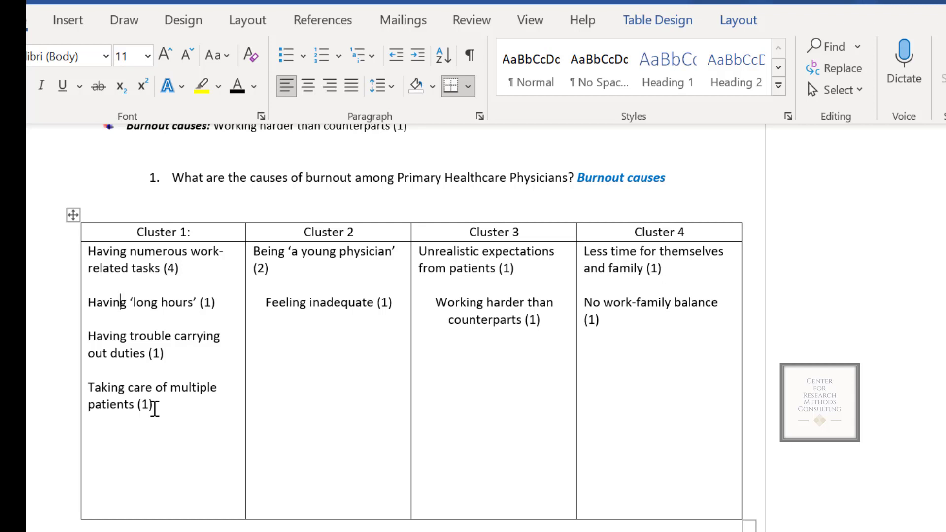
{"action": "mouse_move", "coordinate": [194, 234]}
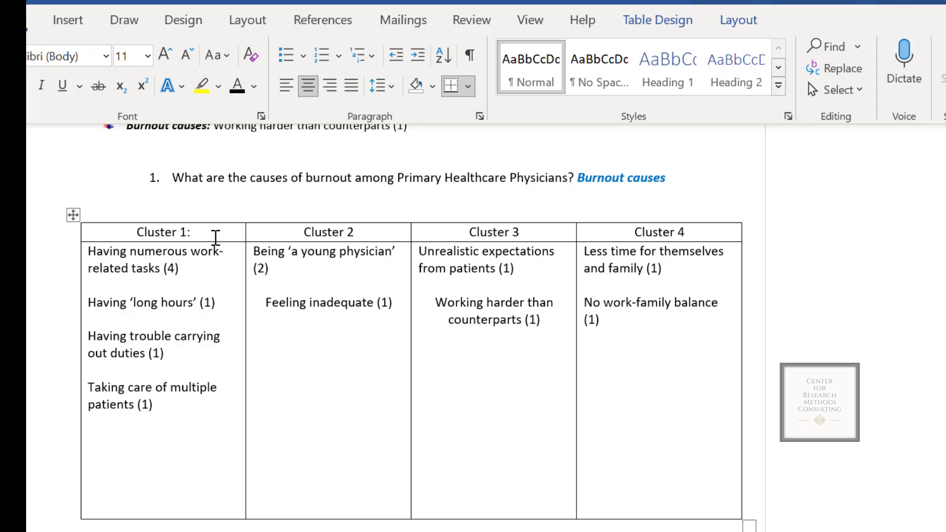
Extend the header to 'Cluster 1: Having high workload (7)' and select the new label
{"action": "type", "text": "Having high"}
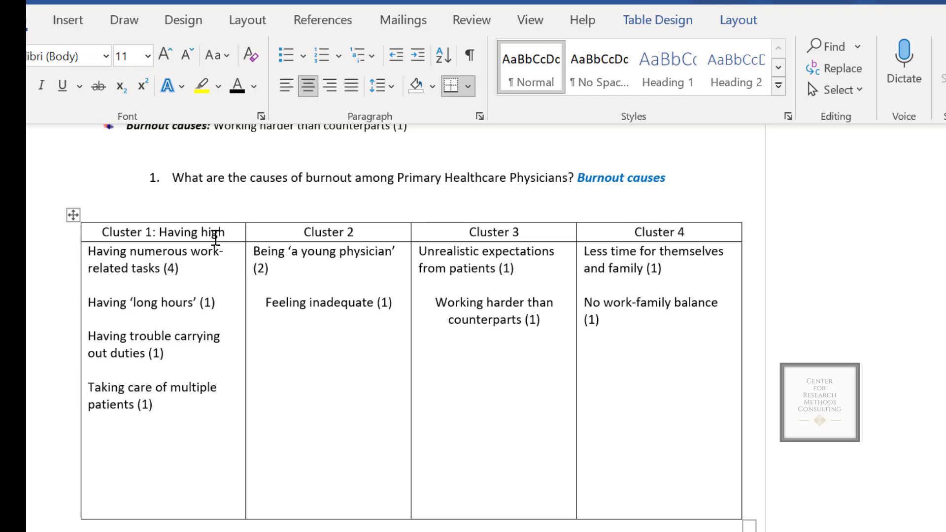
{"action": "type", "text": "worklo"}
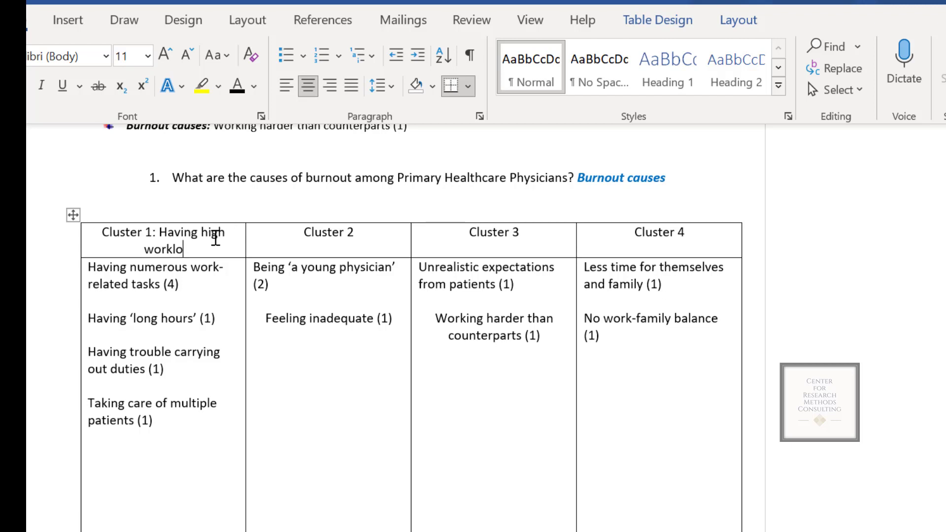
{"action": "type", "text": "ad"}
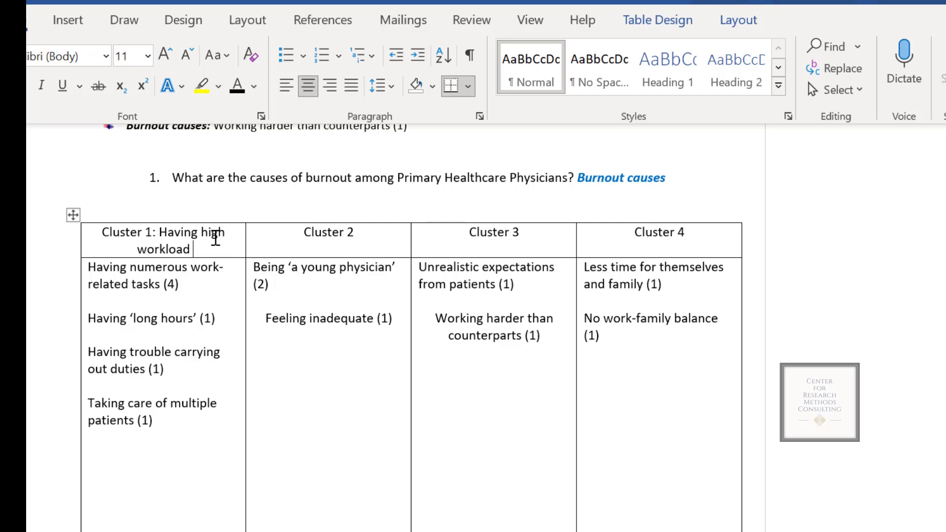
{"action": "type", "text": "("}
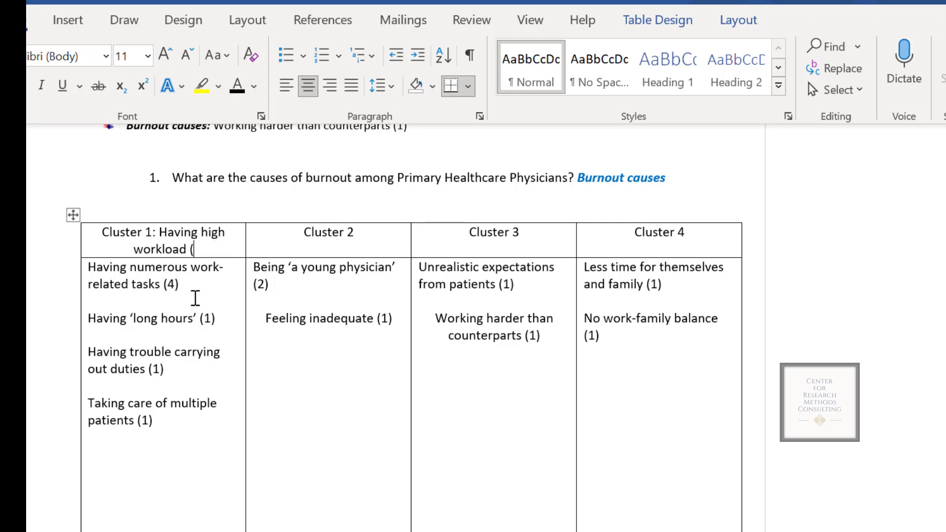
{"action": "type", "text": "7)"}
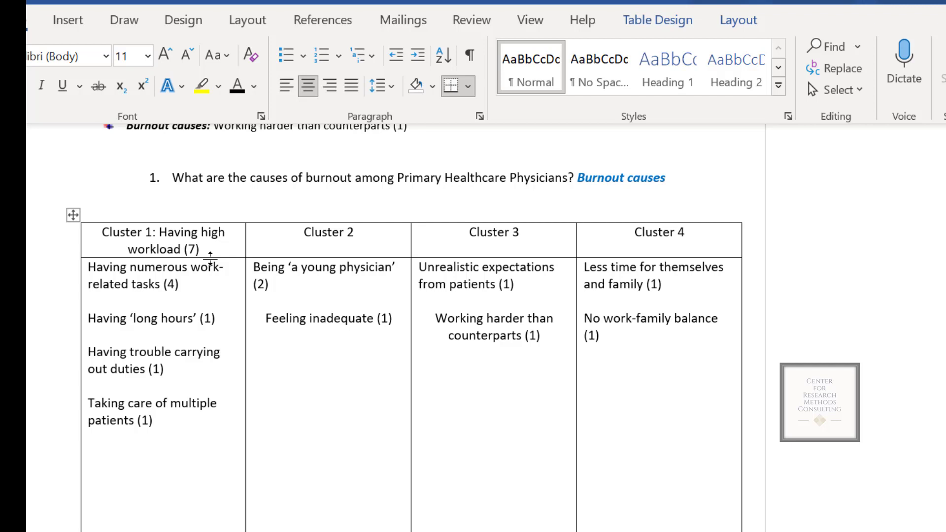
{"action": "double_click", "coordinate": [168, 240]}
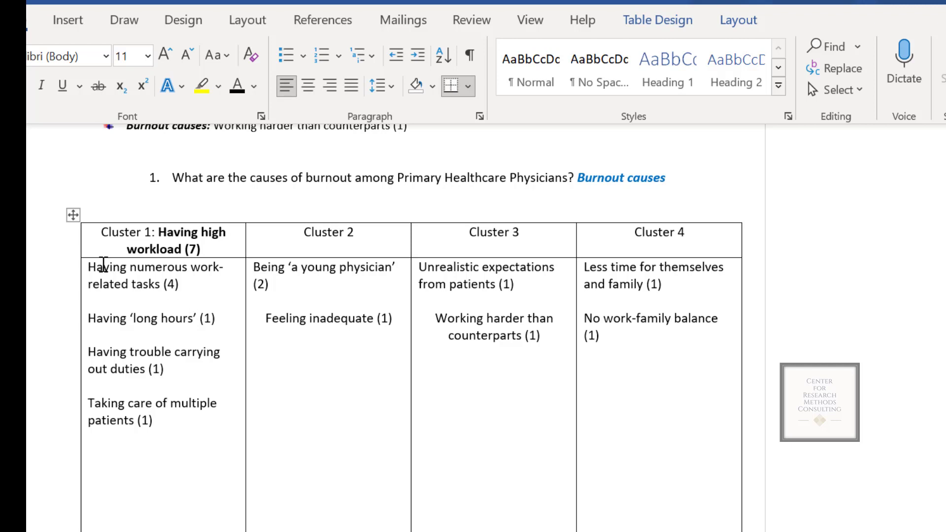
{"action": "mouse_move", "coordinate": [205, 272]}
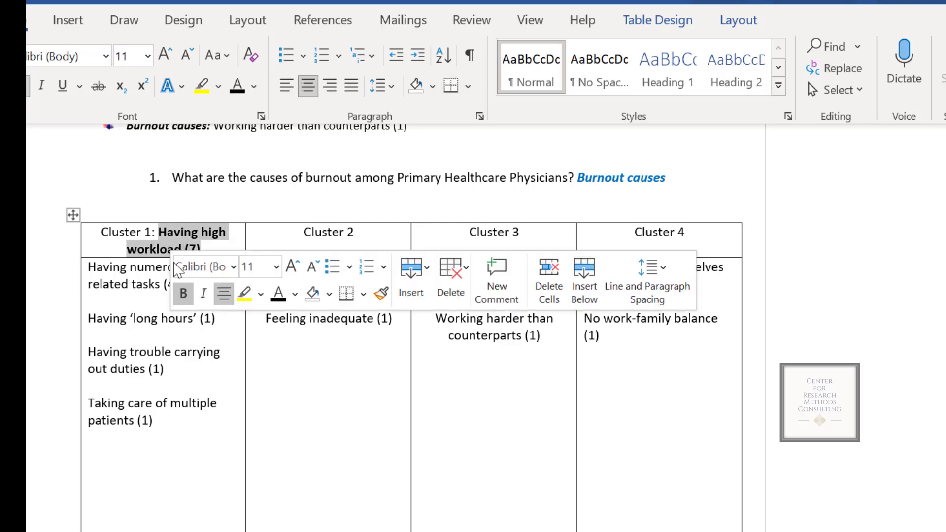
{"action": "mouse_move", "coordinate": [143, 306]}
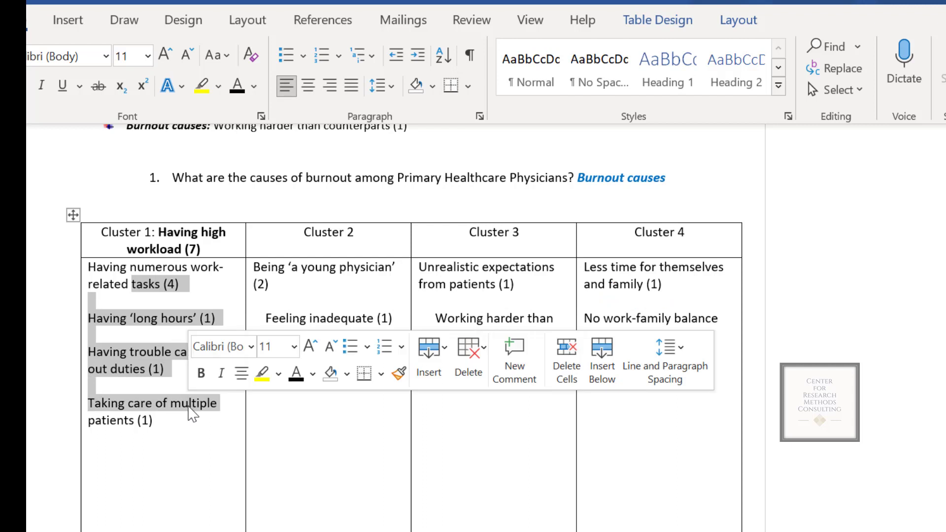
Bold 'Having high workload (7)' in the Cluster 1 header
{"action": "left_click", "coordinate": [175, 252]}
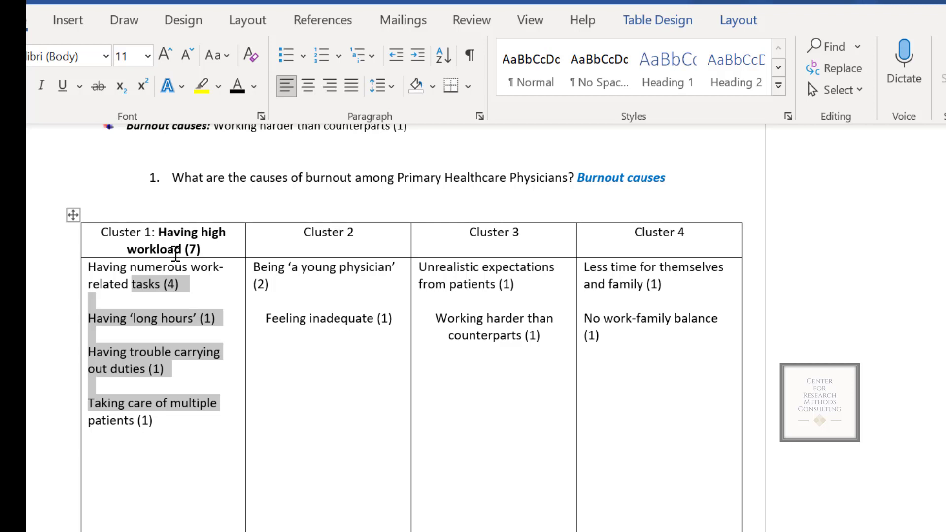
{"action": "mouse_move", "coordinate": [206, 250]}
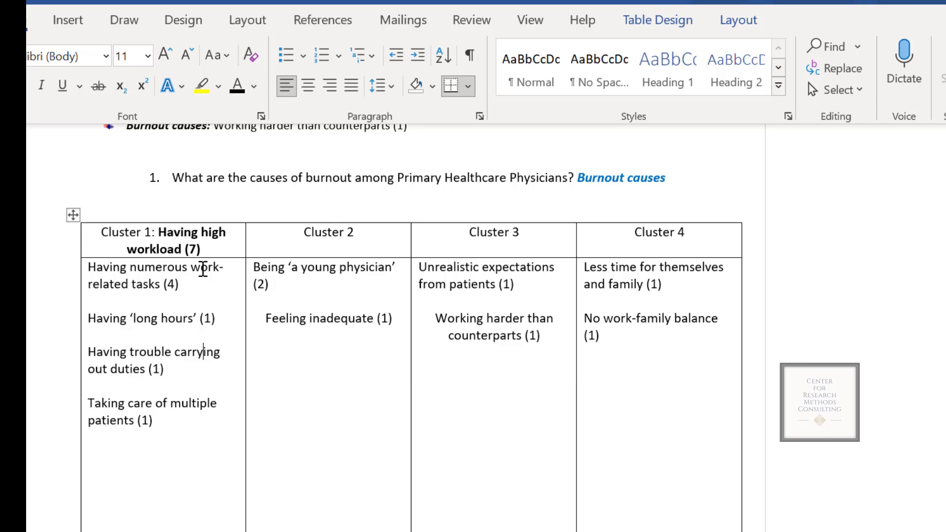
{"action": "mouse_move", "coordinate": [195, 300]}
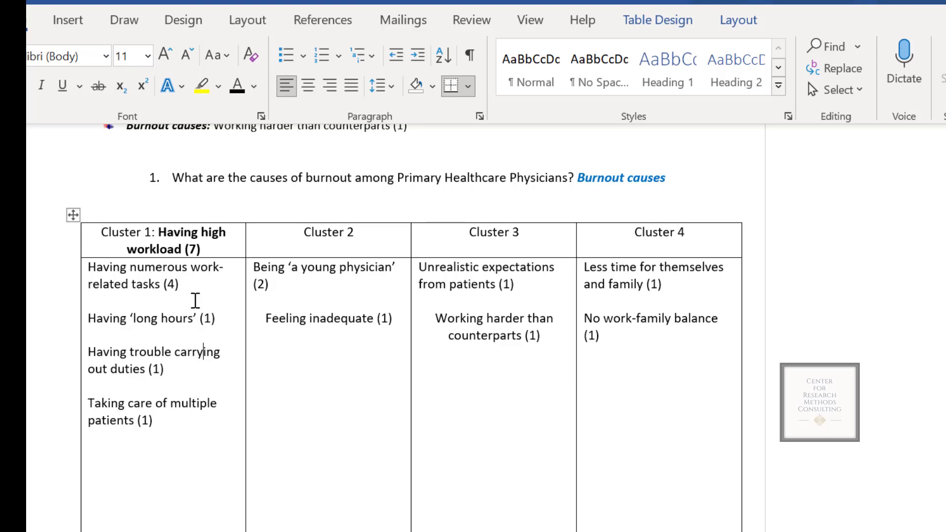
{"action": "mouse_move", "coordinate": [204, 226]}
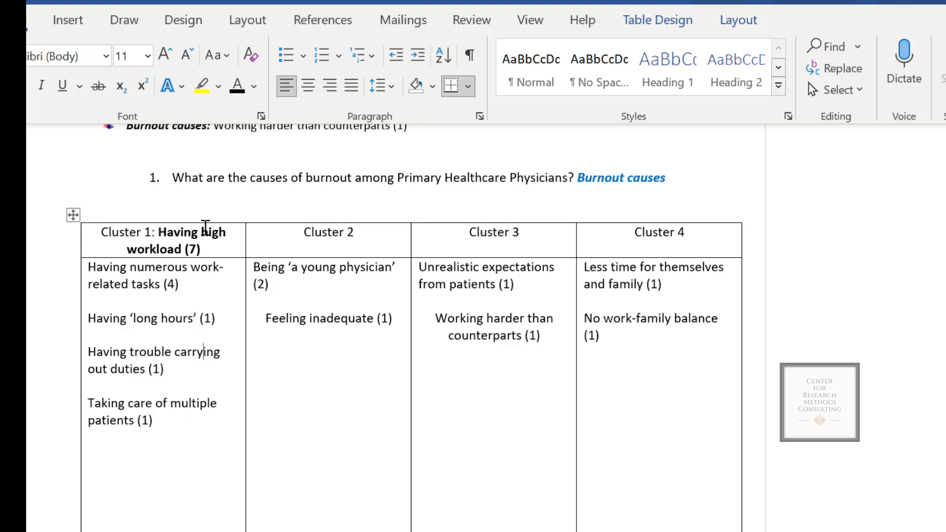
Label the second header 'Cluster 2: Being new to the profession'
{"action": "left_click", "coordinate": [368, 236]}
{"action": "type", "text": ":"}
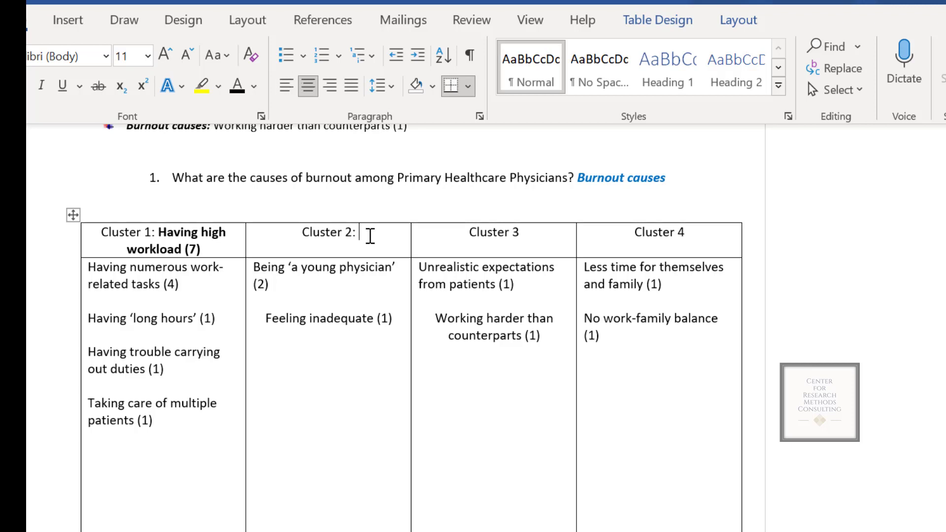
{"action": "type", "text": "Being"}
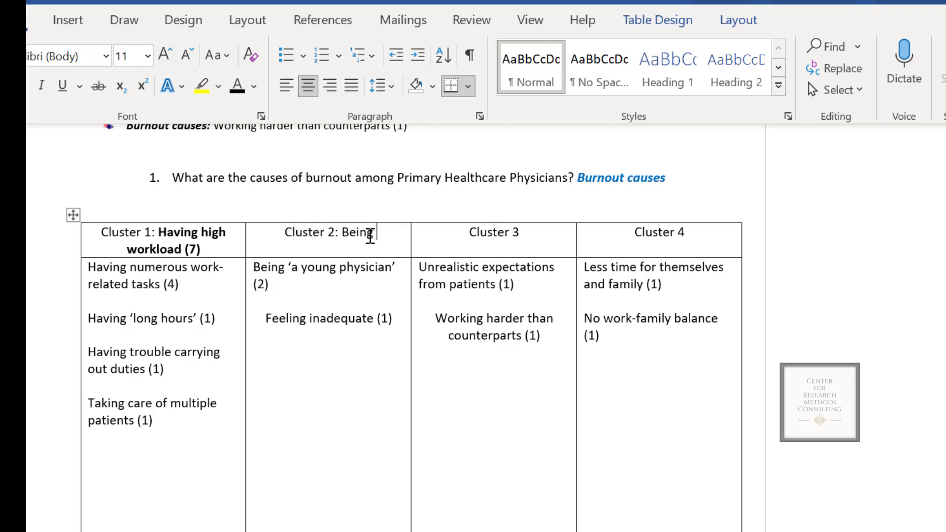
{"action": "type", "text": "Tie"}
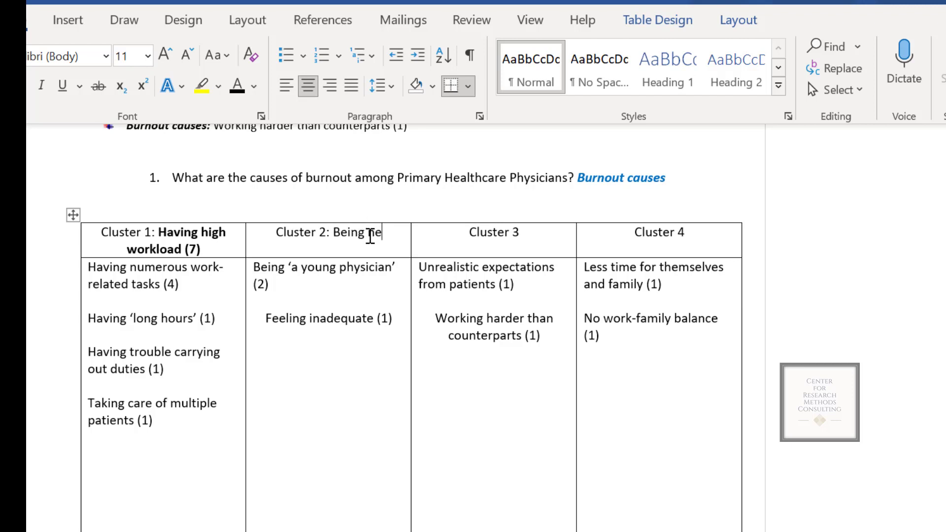
{"action": "type", "text": "new to"}
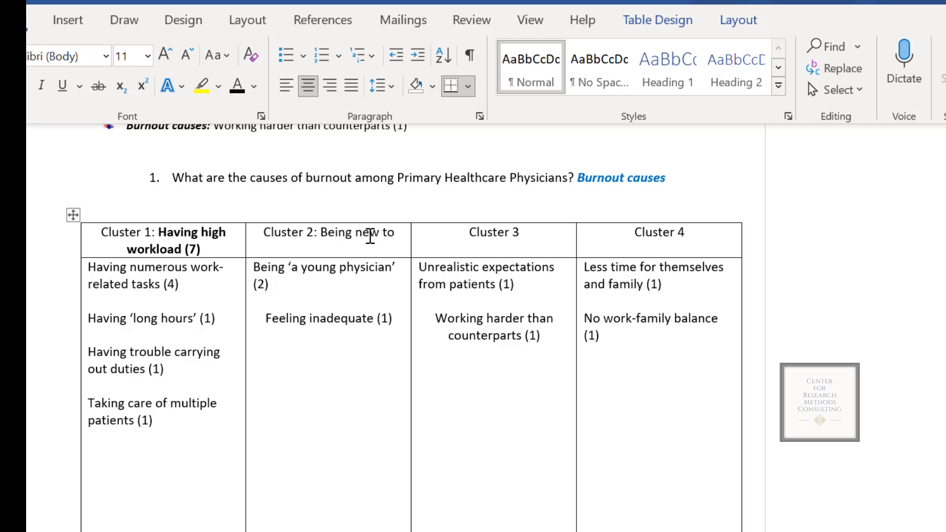
{"action": "type", "text": "the profe"}
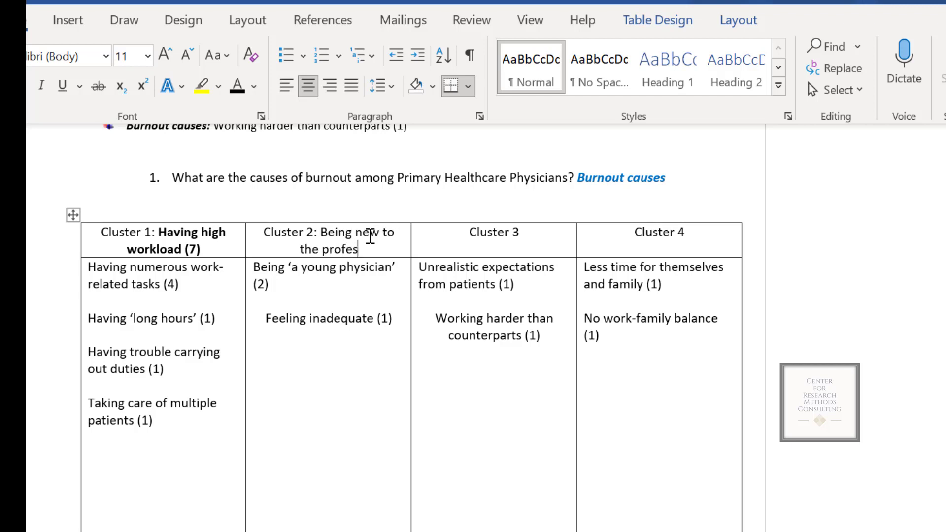
{"action": "type", "text": "sion"}
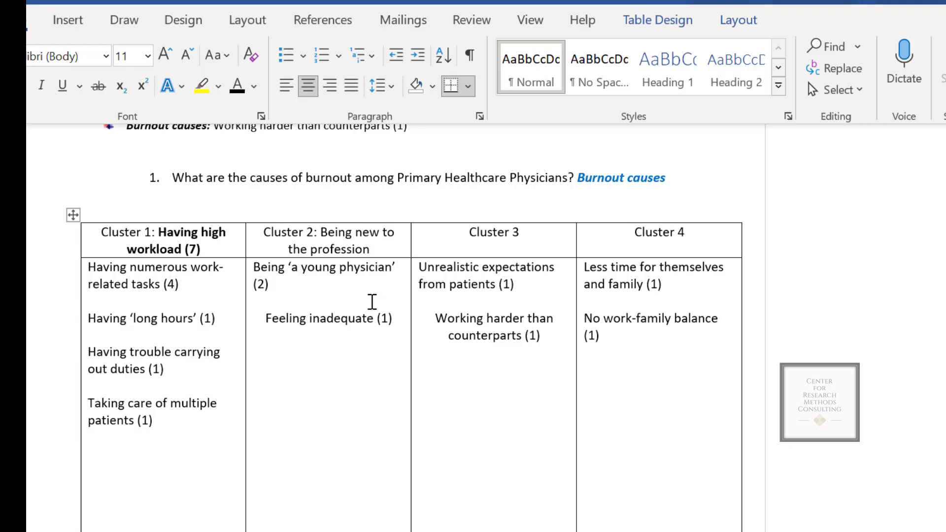
{"action": "mouse_move", "coordinate": [342, 311]}
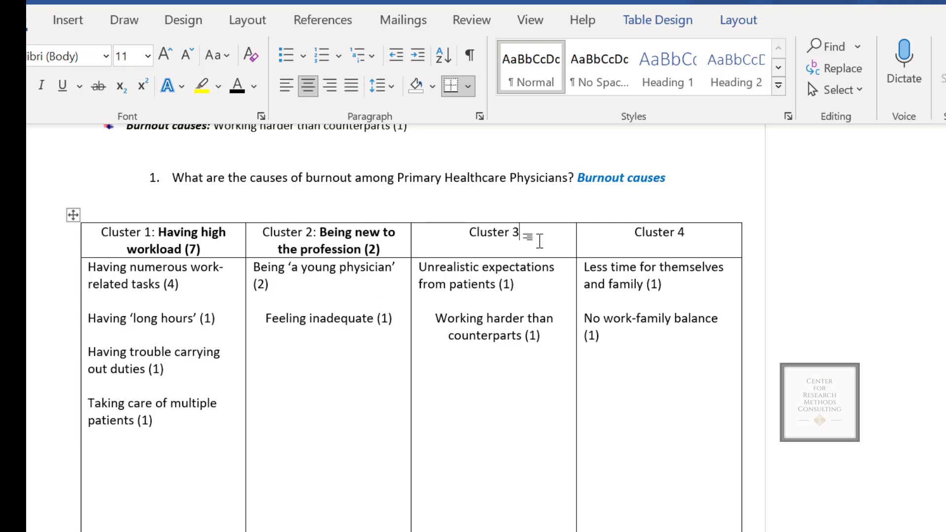
{"action": "mouse_move", "coordinate": [506, 310]}
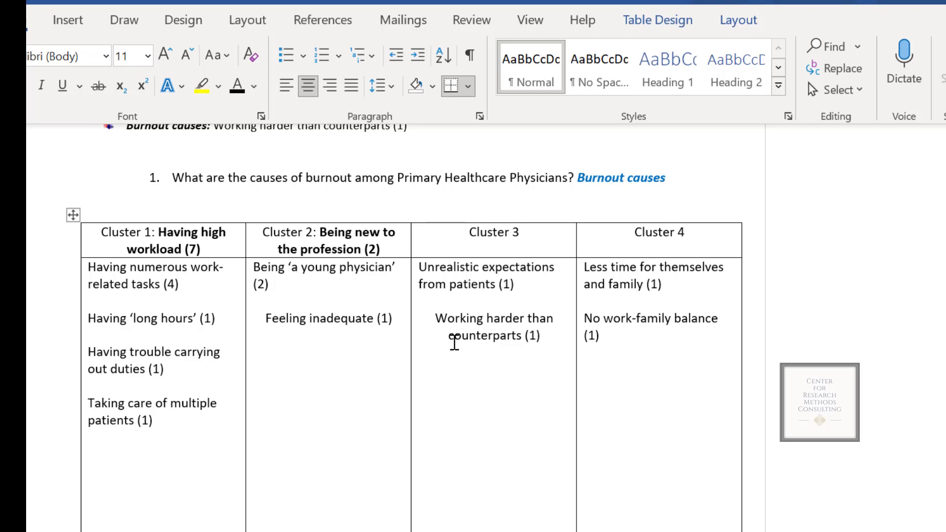
Add a colon after 'Cluster 3' in the third column's header
{"action": "left_click", "coordinate": [519, 232]}
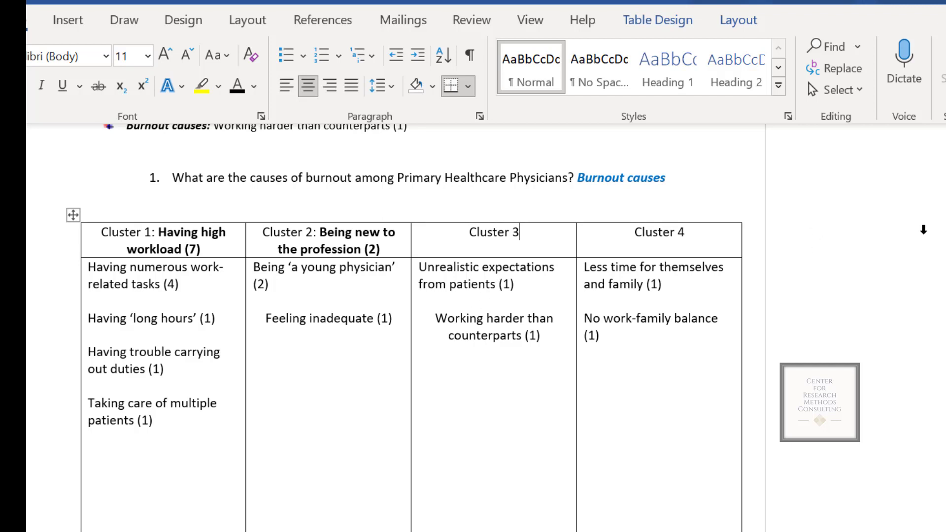
{"action": "type", "text": ":"}
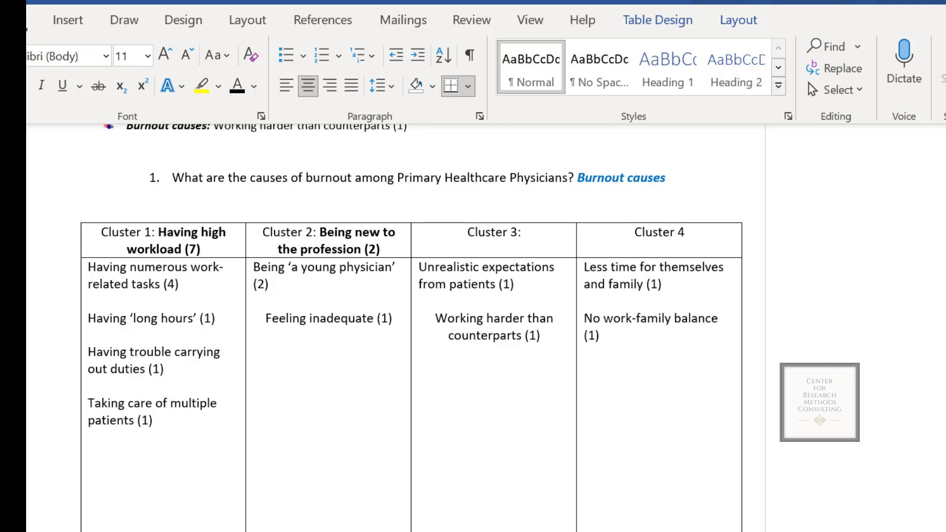
{"action": "mouse_move", "coordinate": [547, 238]}
{"action": "type", "text": ": Having Less time for family (2)"}
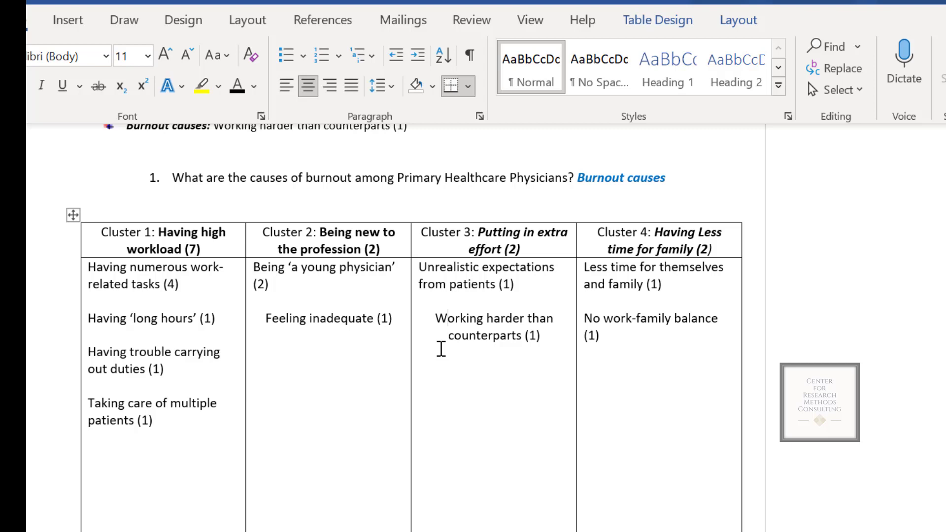
{"action": "mouse_move", "coordinate": [425, 351]}
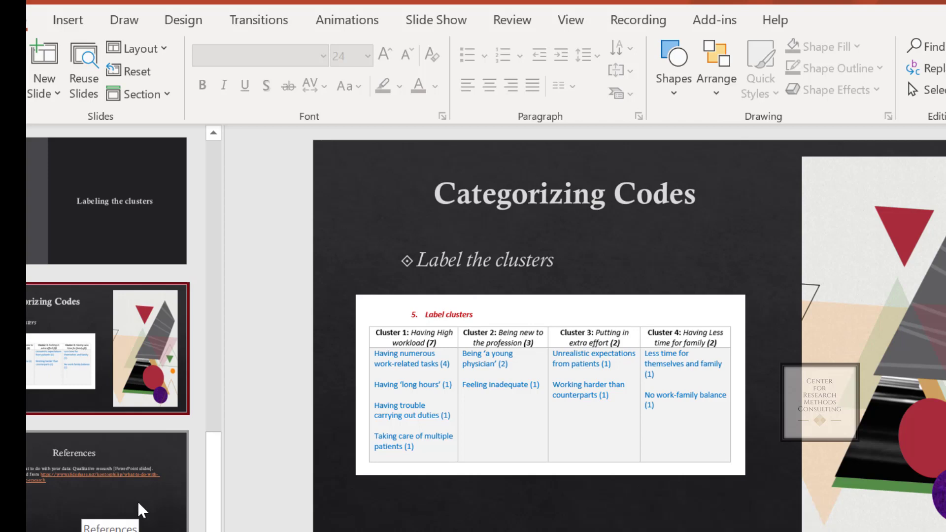
{"action": "mouse_move", "coordinate": [216, 501]}
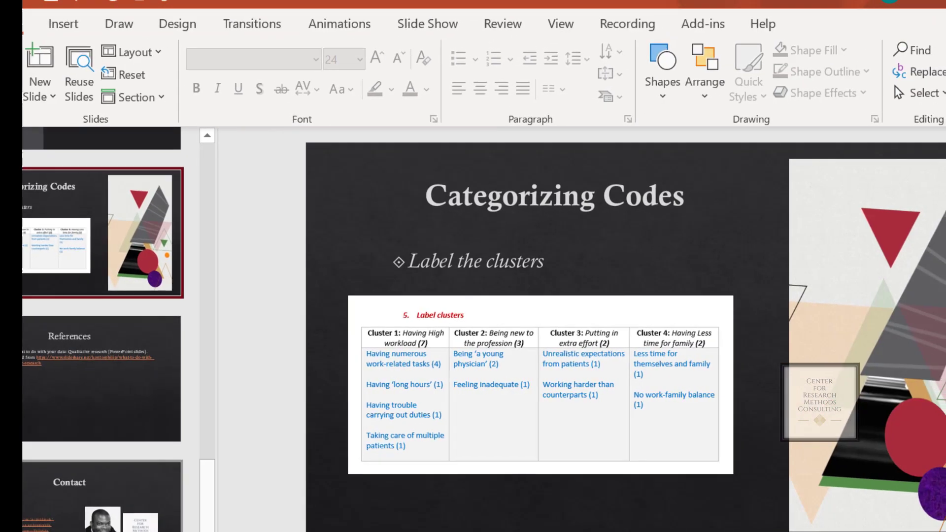
Switch to the Contact slide at the end of the PowerPoint presentation
{"action": "left_click", "coordinate": [60, 492]}
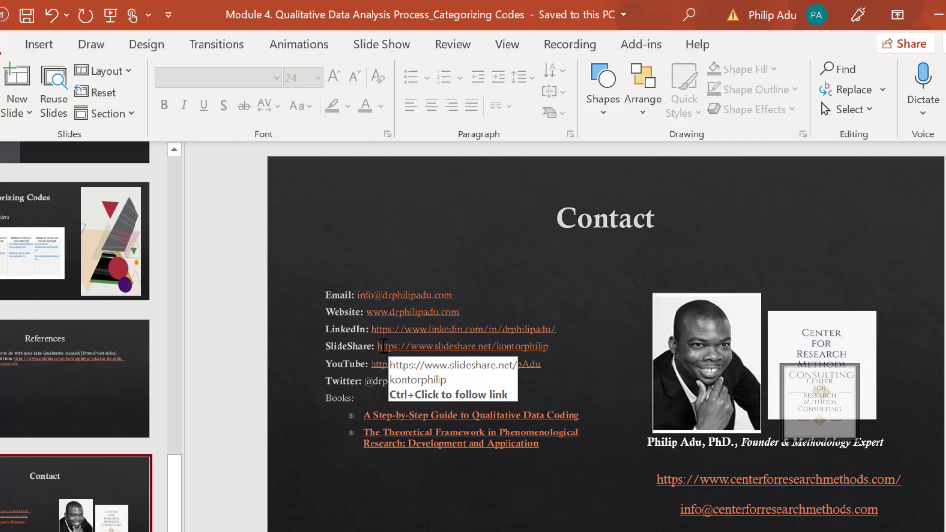
{"action": "mouse_move", "coordinate": [598, 374]}
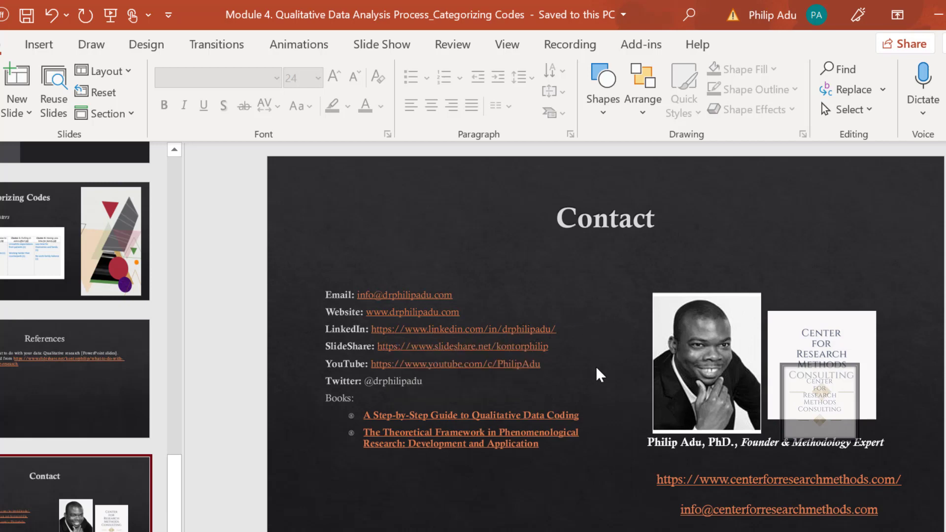
{"action": "mouse_move", "coordinate": [740, 485]}
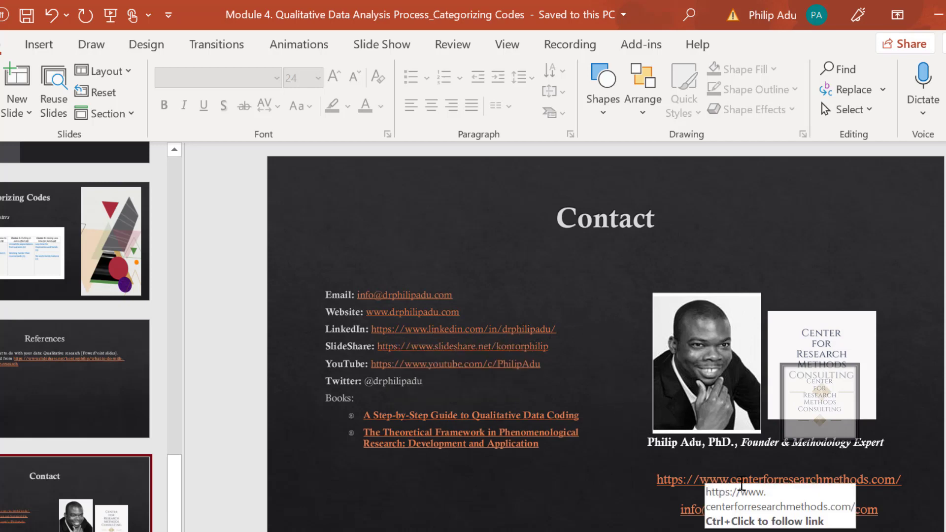
{"action": "mouse_move", "coordinate": [639, 497]}
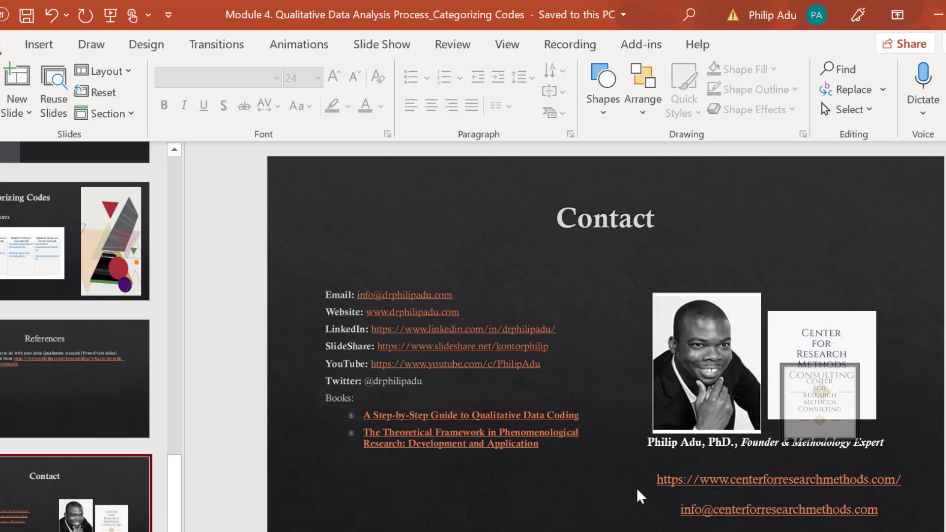
{"action": "mouse_move", "coordinate": [478, 429]}
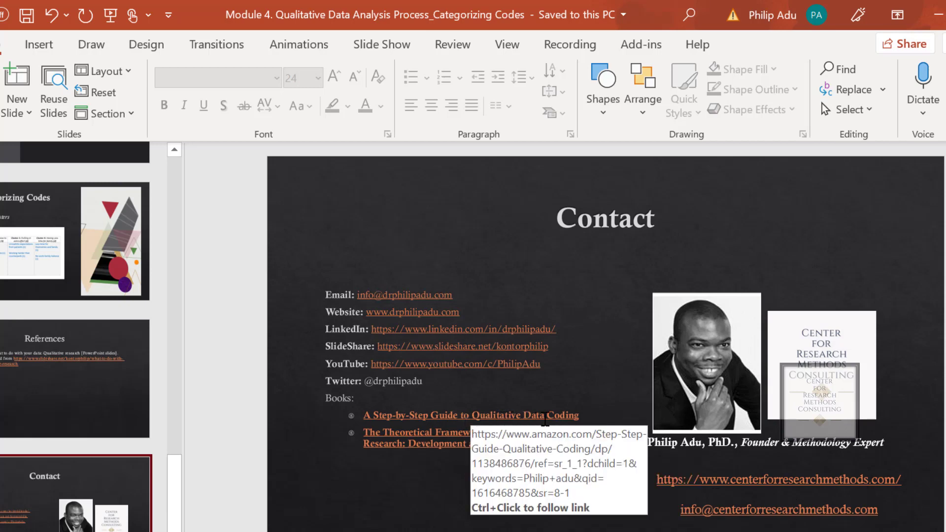
{"action": "mouse_move", "coordinate": [600, 426]}
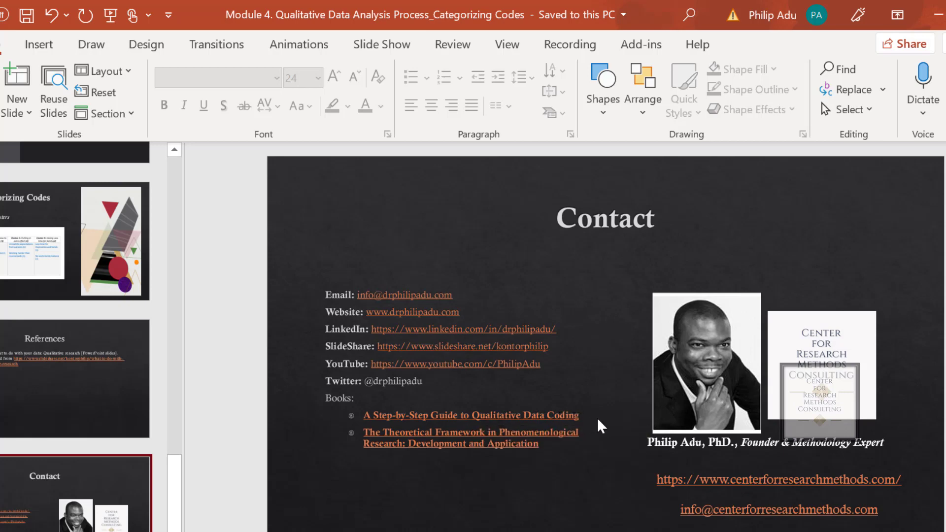
{"action": "mouse_move", "coordinate": [600, 452]}
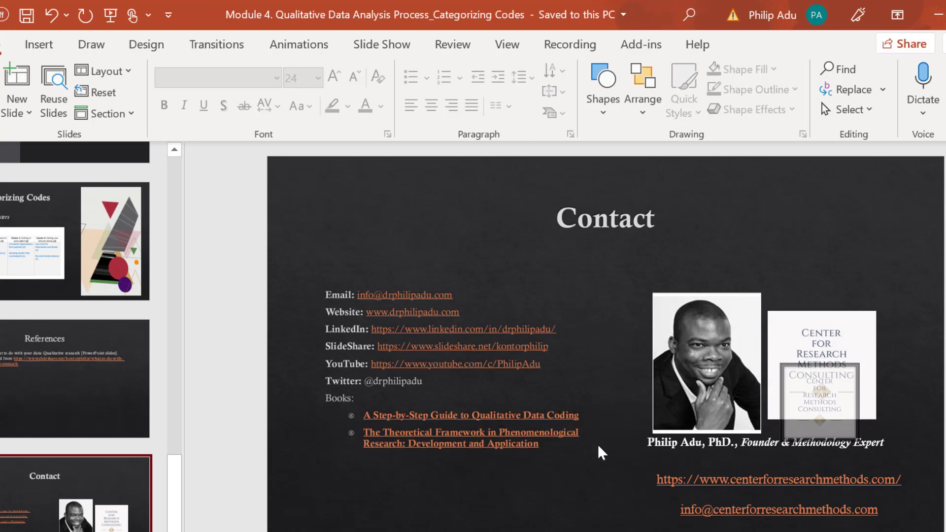
{"action": "mouse_move", "coordinate": [450, 438]}
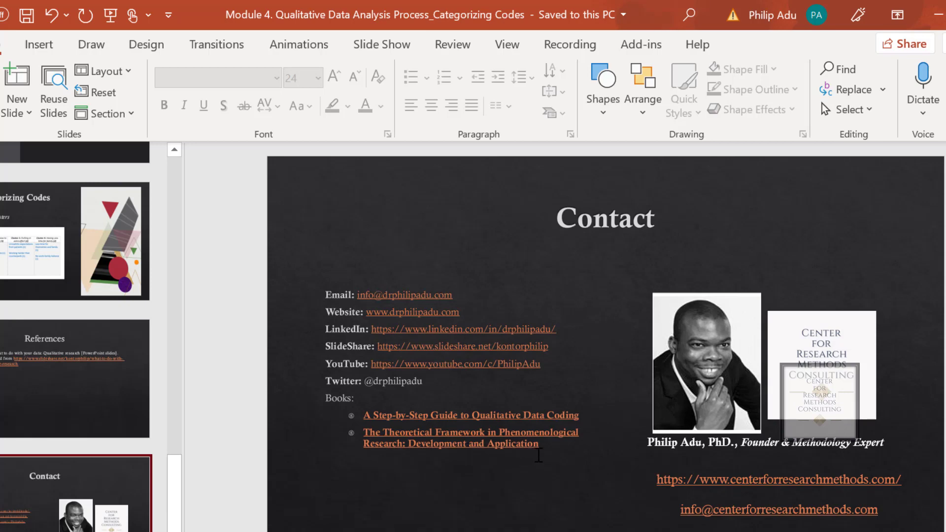
{"action": "mouse_move", "coordinate": [374, 432]}
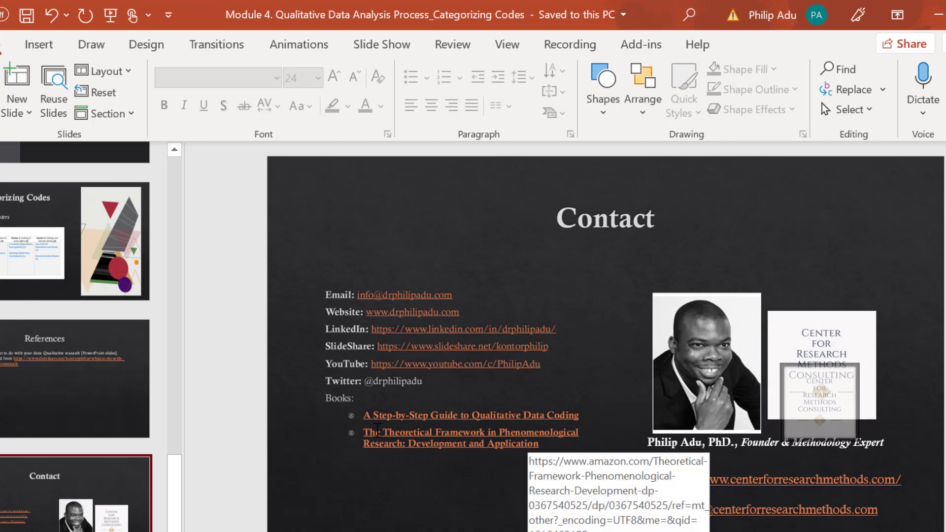